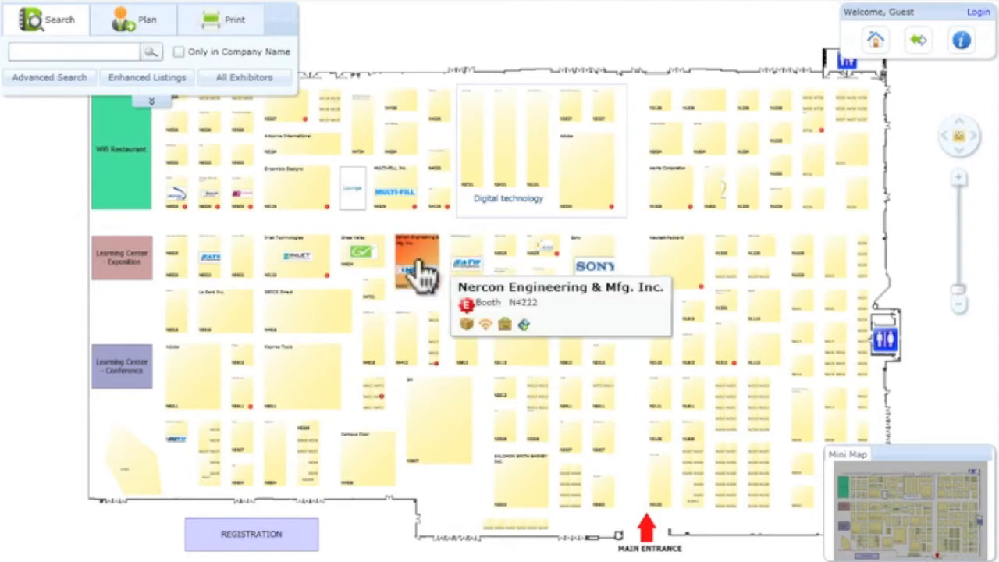
{"action": "mouse_move", "coordinate": [359, 257]}
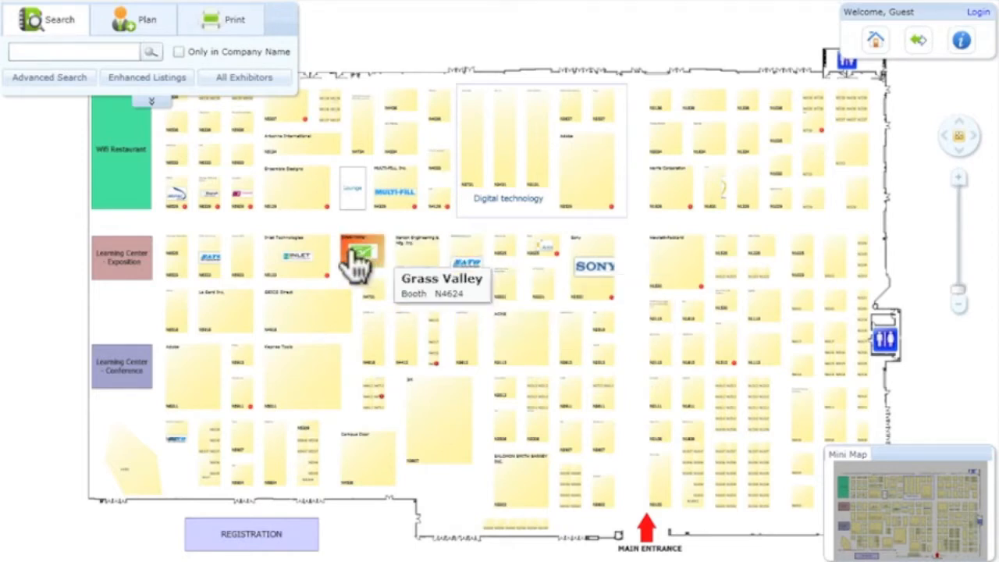
Glance at Inlet Technologies' profile, then search the event map for 'software' exhibitors
{"action": "left_click", "coordinate": [297, 256]}
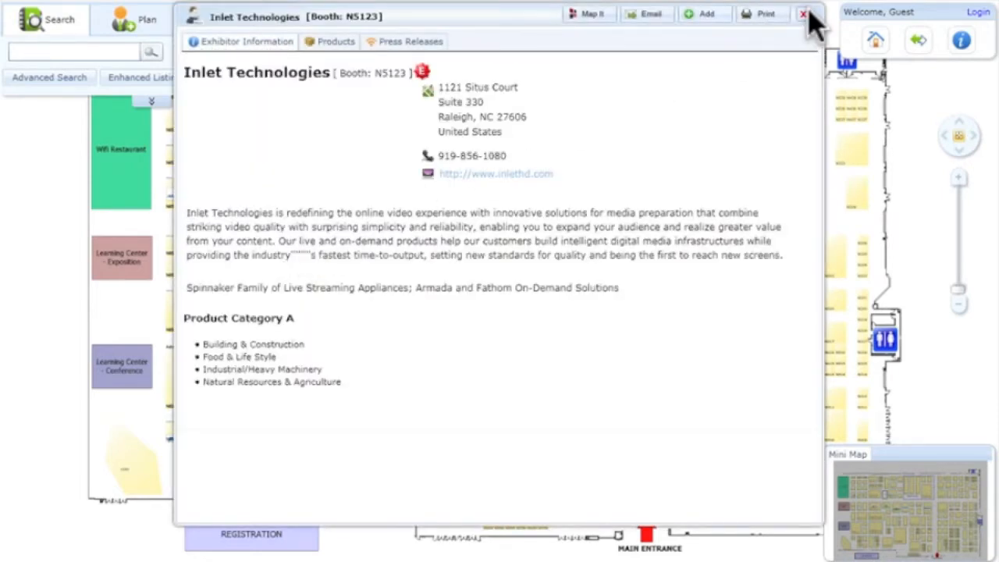
{"action": "left_click", "coordinate": [804, 14]}
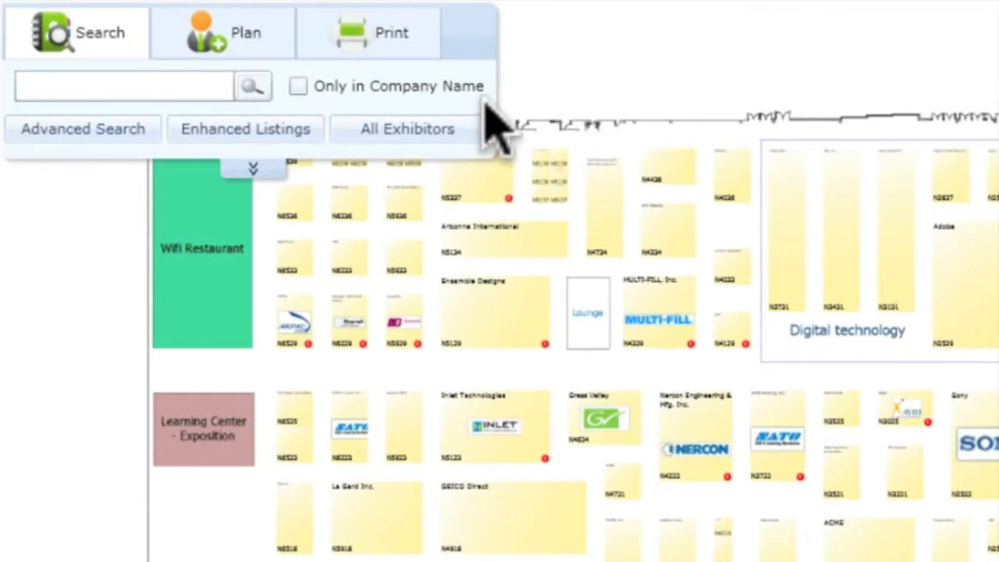
{"action": "type", "text": "software"}
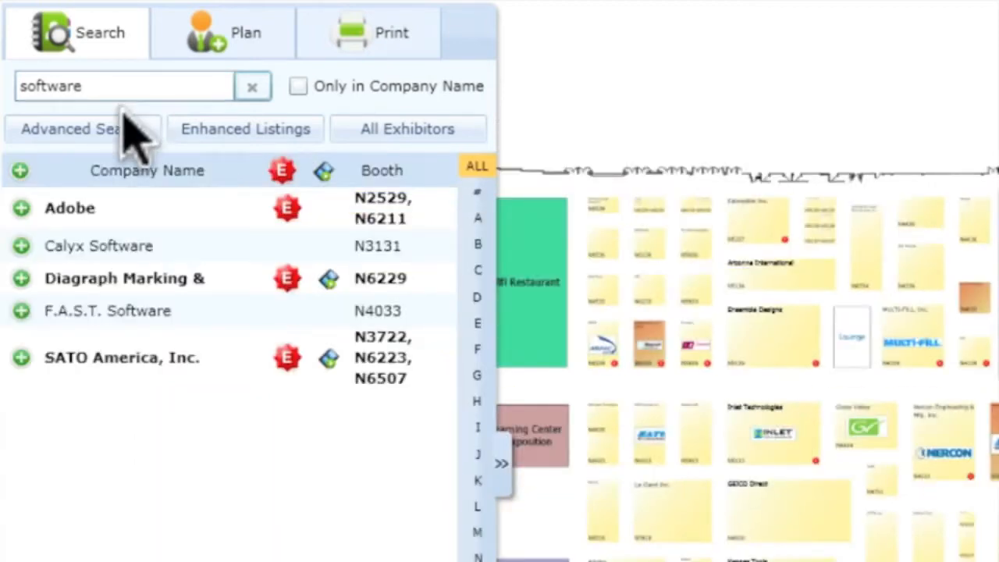
{"action": "left_click", "coordinate": [75, 128]}
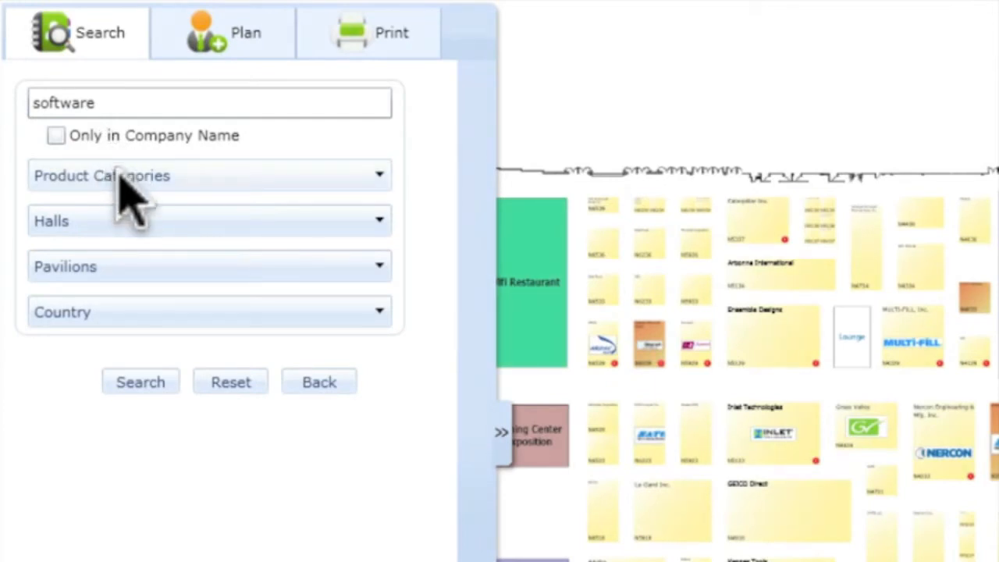
{"action": "mouse_move", "coordinate": [140, 277]}
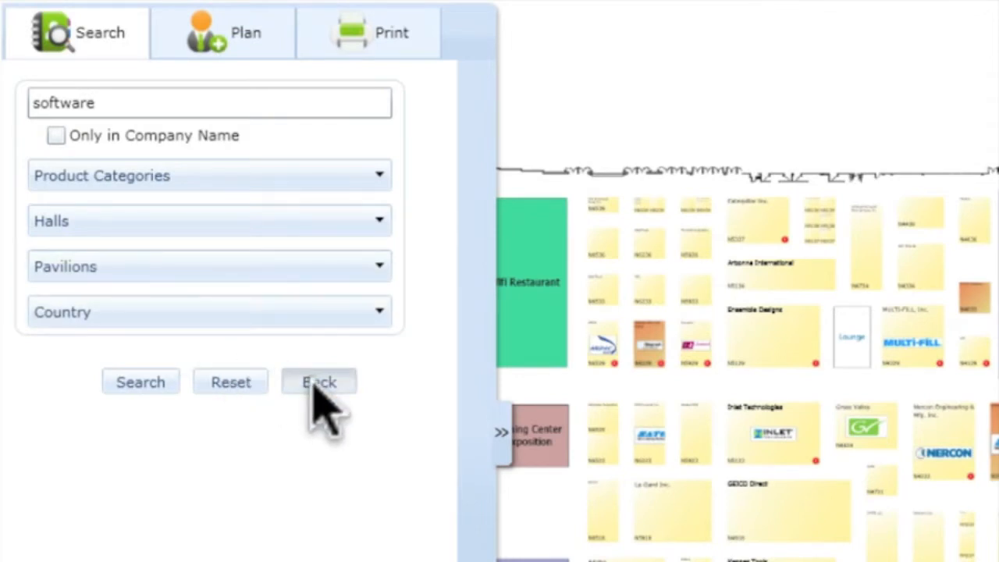
{"action": "left_click", "coordinate": [141, 380]}
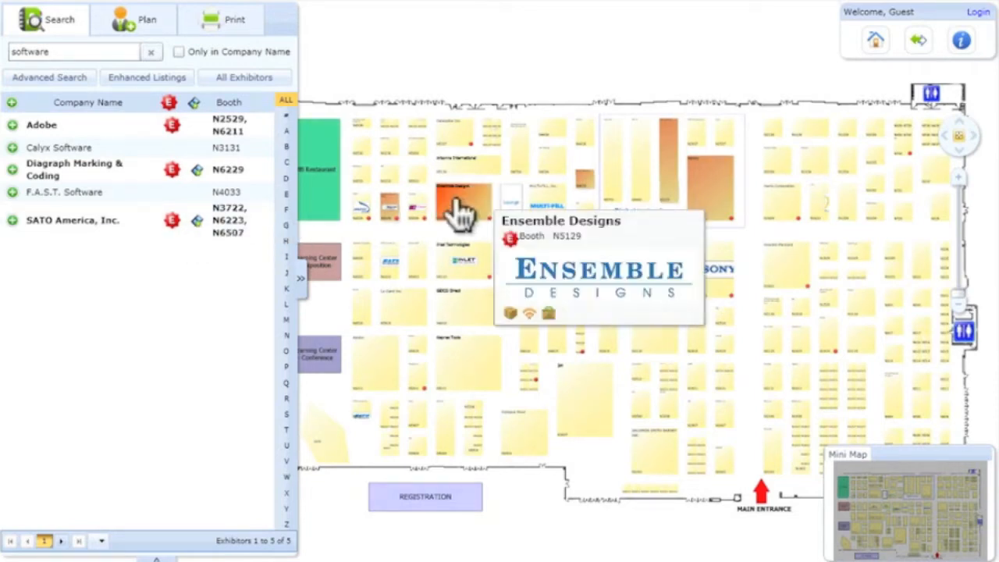
{"action": "mouse_move", "coordinate": [580, 187]}
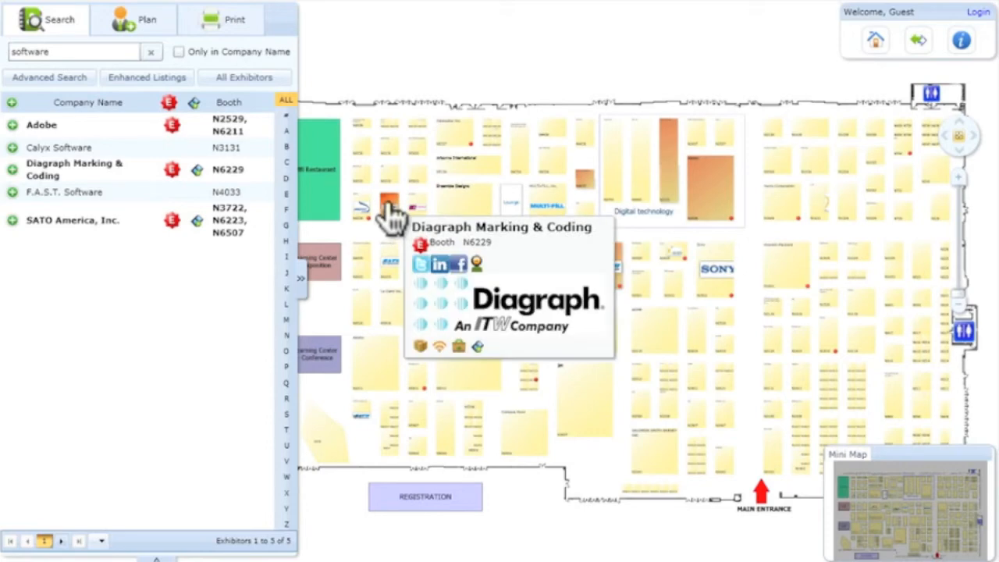
View Diagraph Marking & Coding's full profile and its product showcase with LINX Laser Coders
{"action": "left_click", "coordinate": [499, 226]}
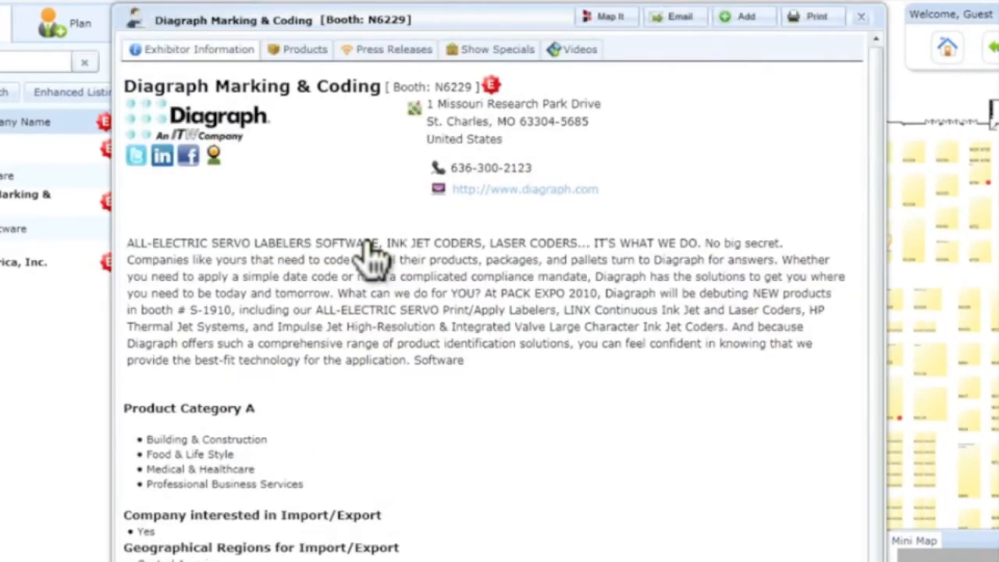
{"action": "mouse_move", "coordinate": [374, 252]}
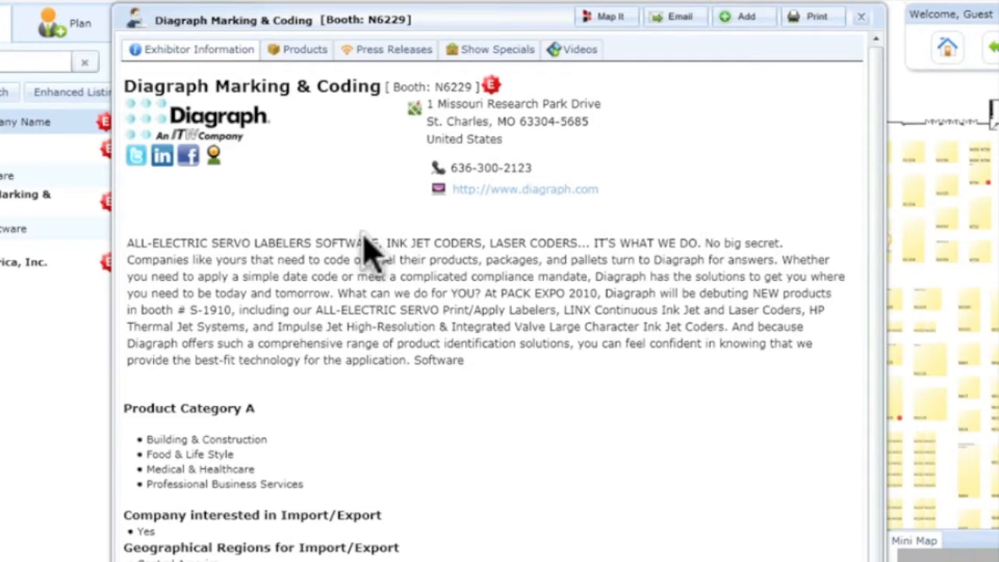
{"action": "mouse_move", "coordinate": [525, 189]}
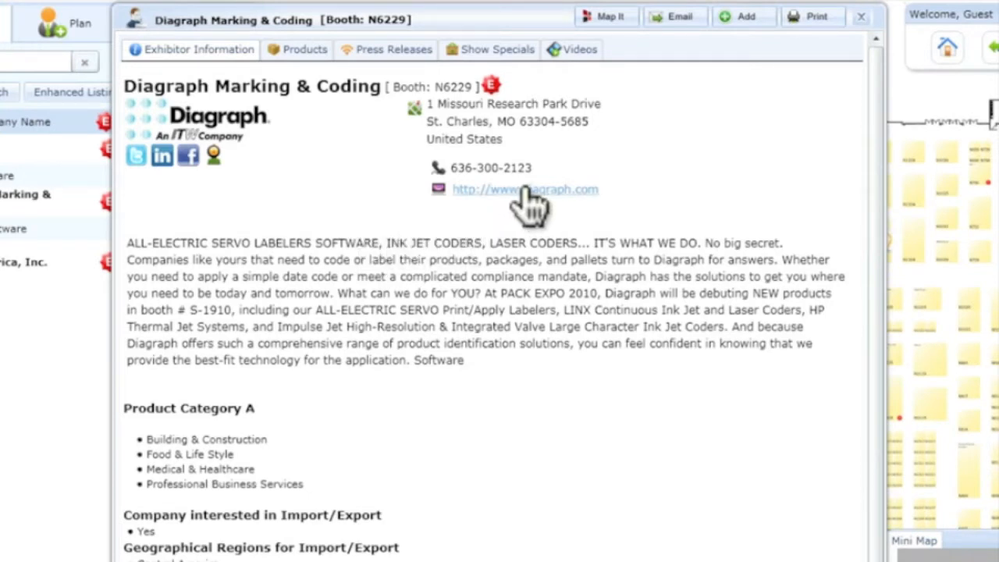
{"action": "mouse_move", "coordinate": [306, 49]}
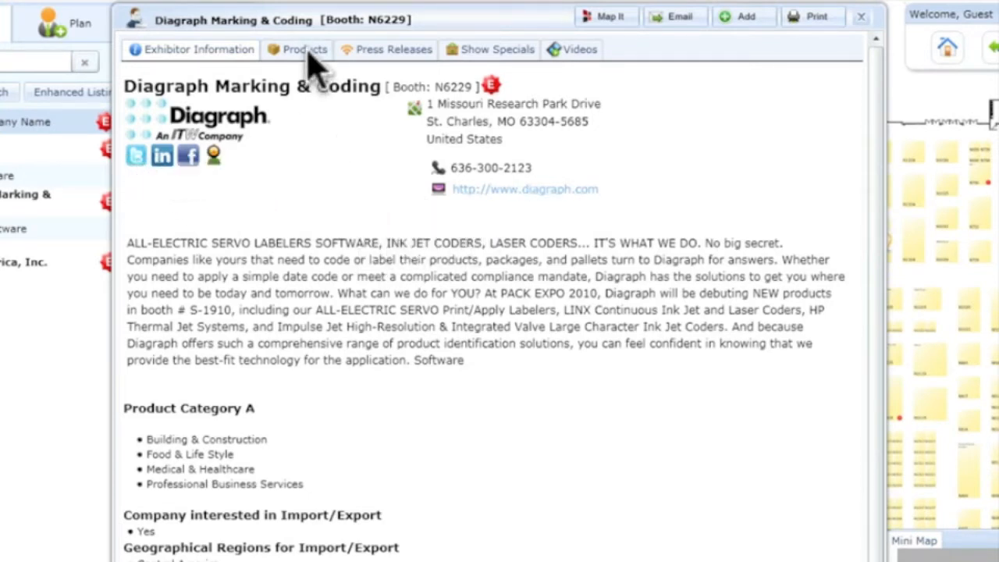
{"action": "left_click", "coordinate": [303, 48]}
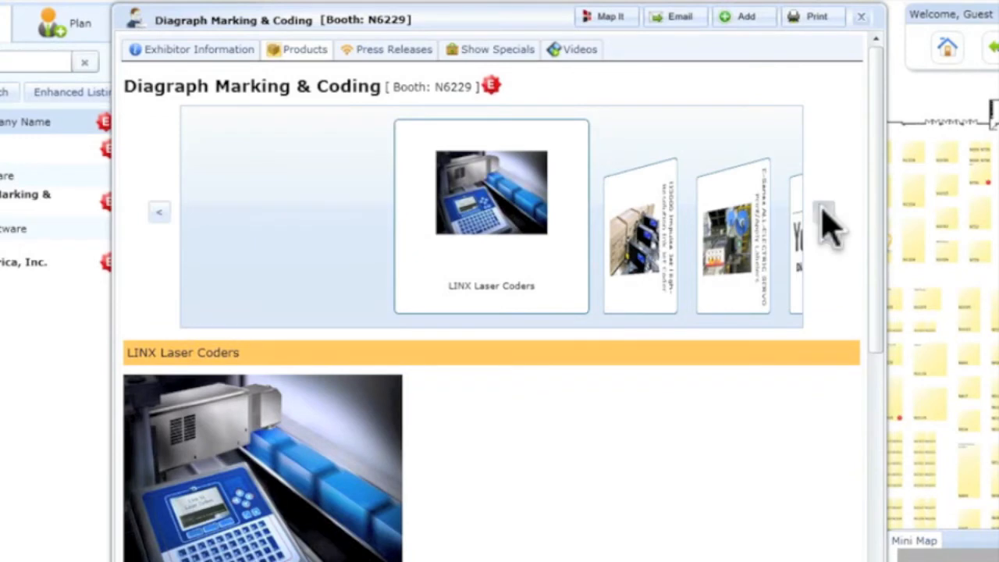
Review Diagraph's press releases, show specials and exhibitor videos in turn
{"action": "left_click", "coordinate": [824, 212]}
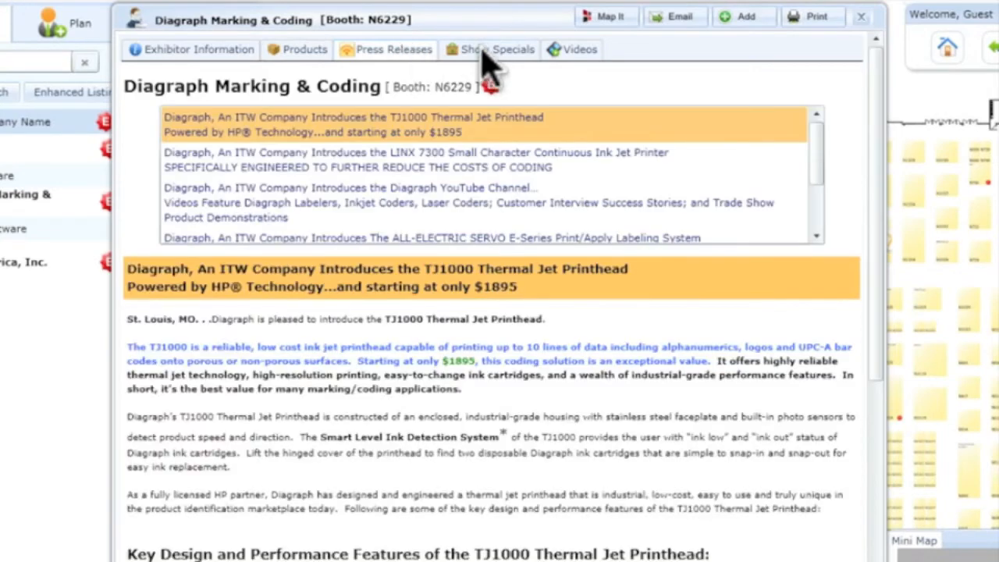
{"action": "left_click", "coordinate": [497, 49]}
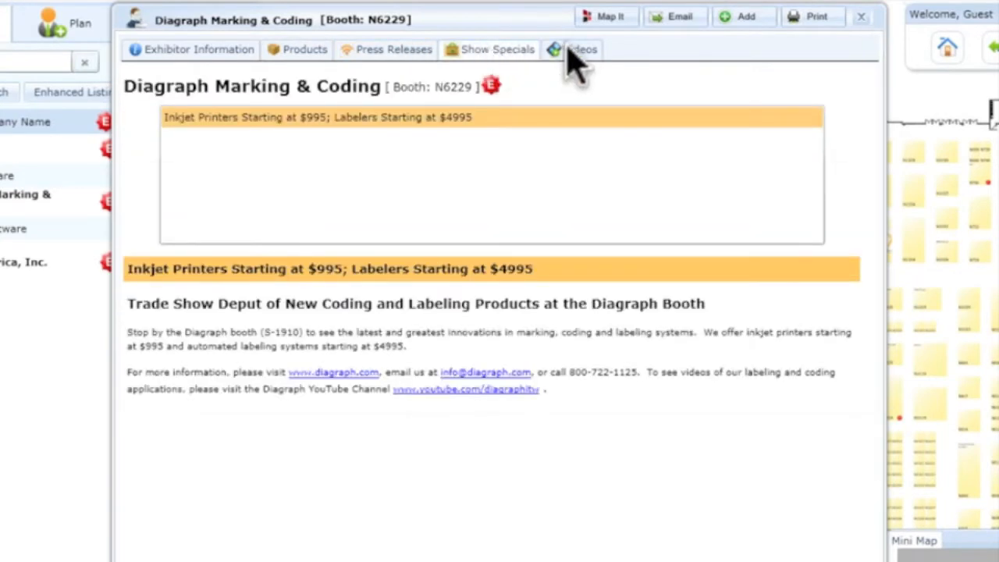
{"action": "left_click", "coordinate": [580, 48]}
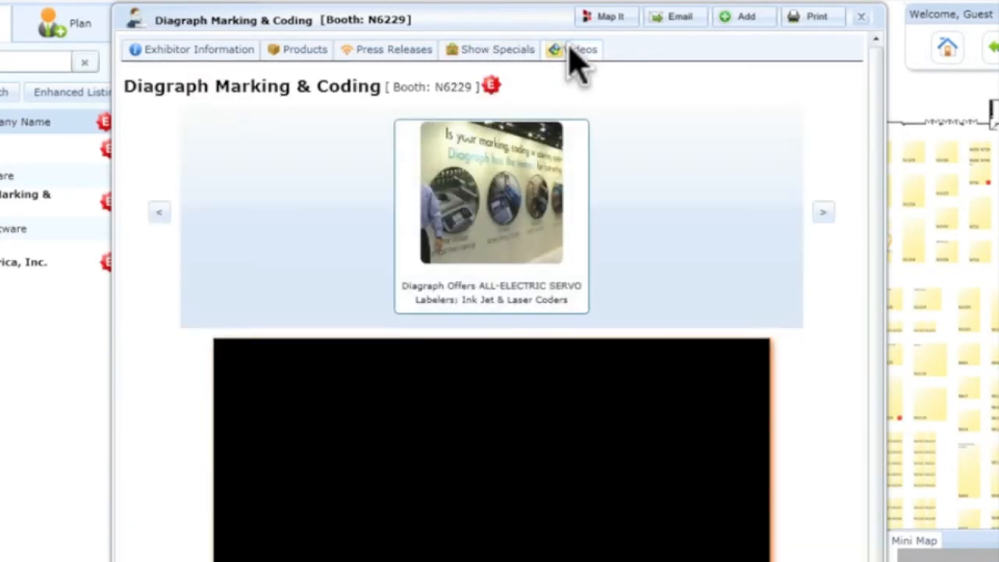
{"action": "mouse_move", "coordinate": [830, 221]}
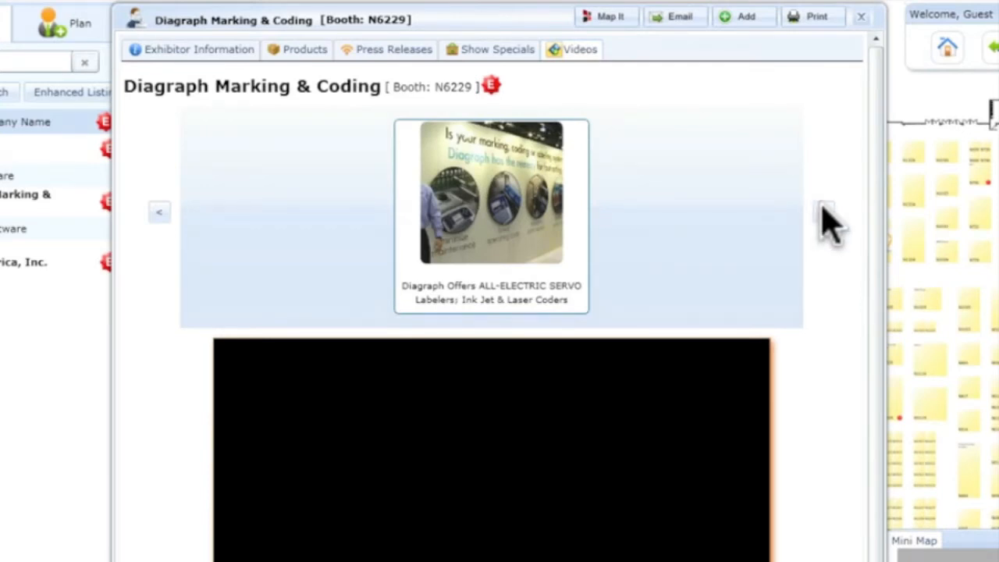
{"action": "mouse_move", "coordinate": [777, 138]}
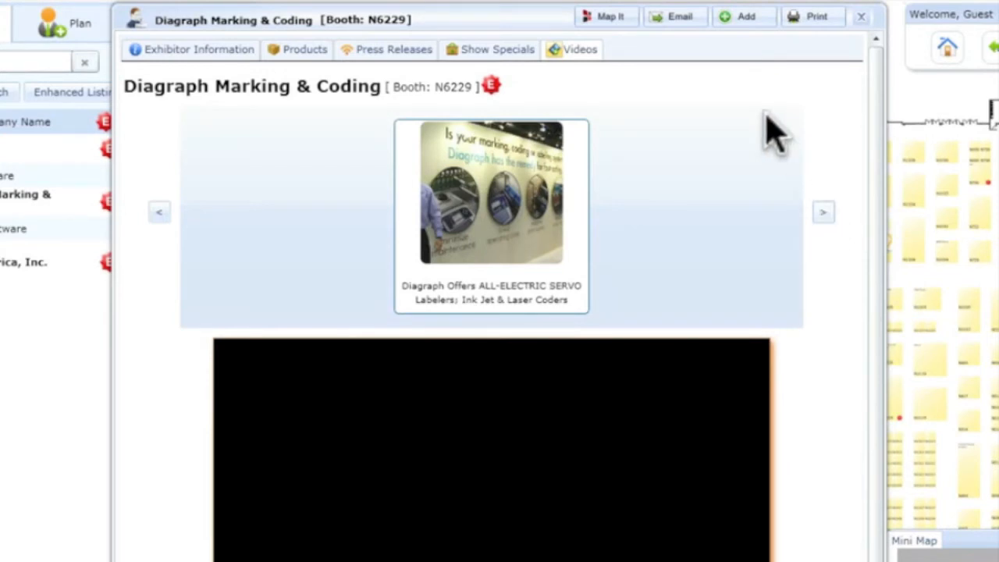
Contact Diagraph by email, add it to the Expo Plan and return to the software results
{"action": "left_click", "coordinate": [672, 15]}
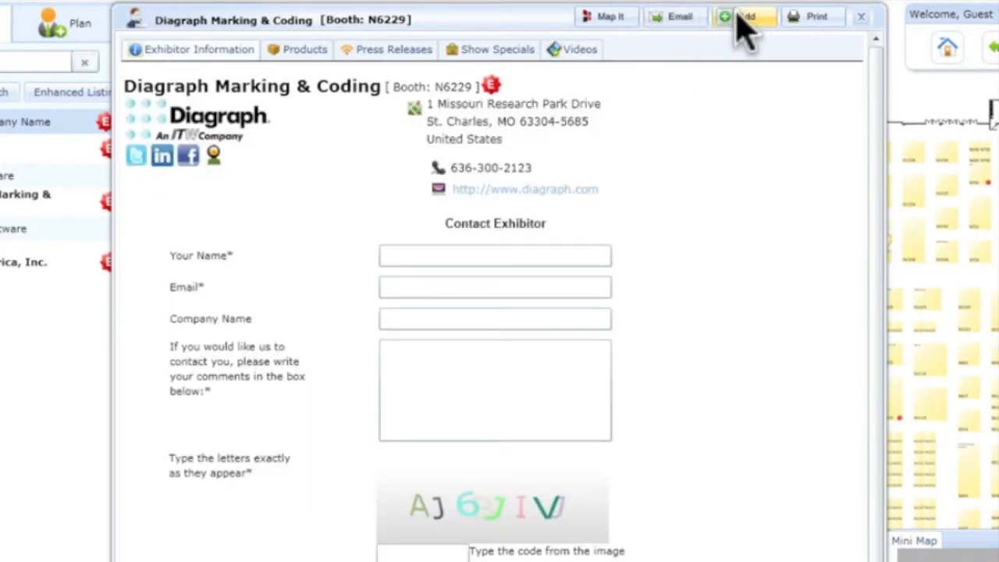
{"action": "left_click", "coordinate": [745, 15]}
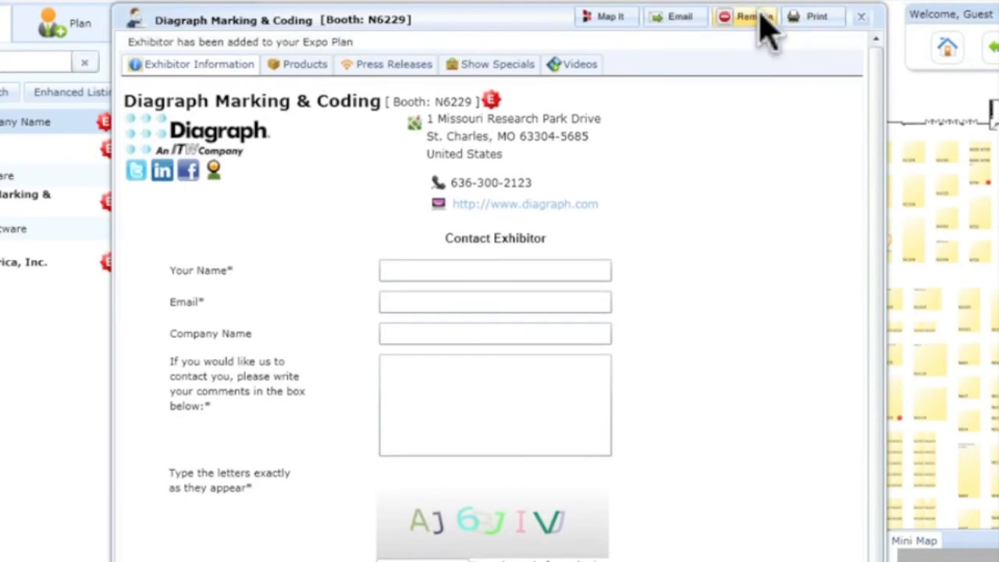
{"action": "left_click", "coordinate": [862, 15]}
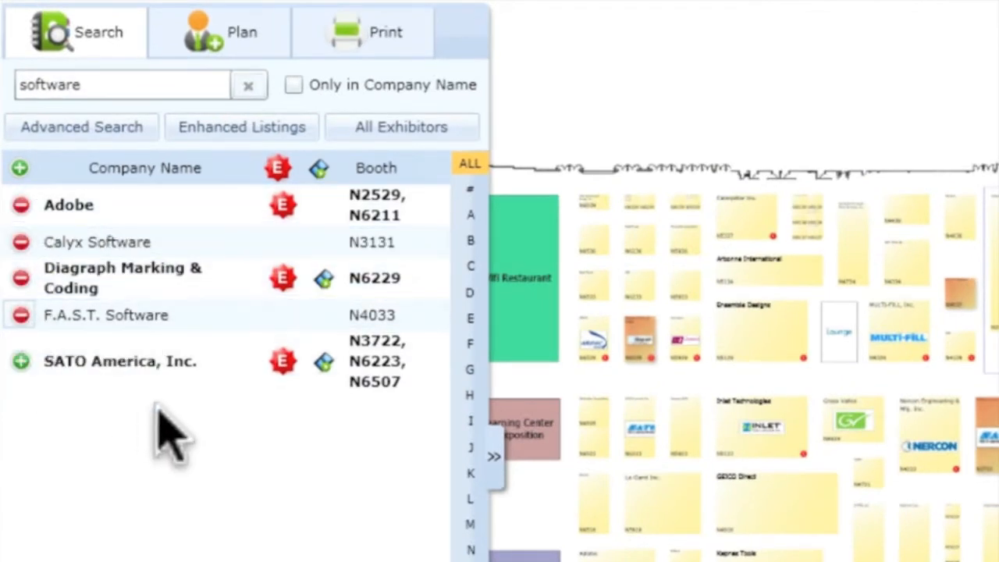
{"action": "left_click", "coordinate": [242, 31]}
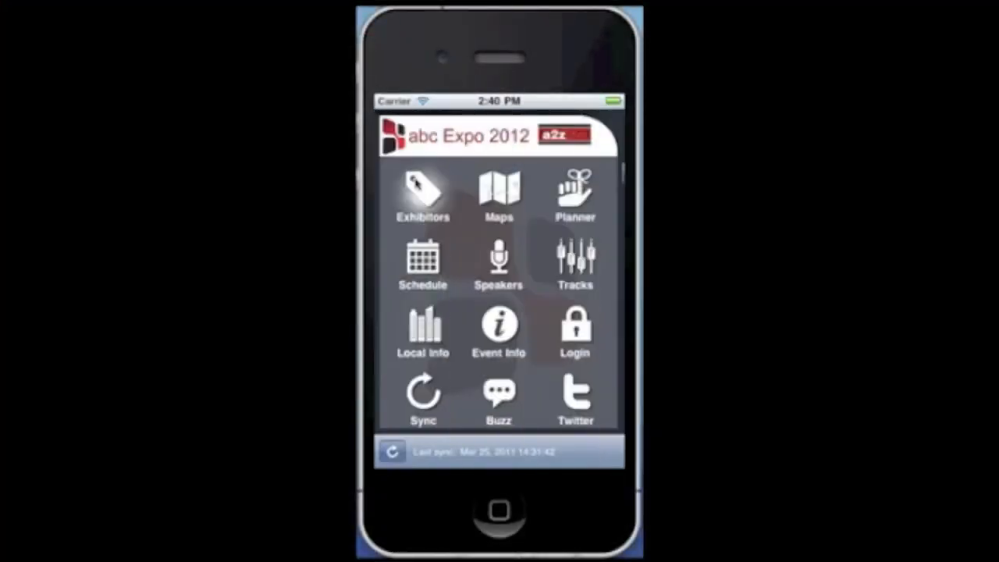
Show Diagraph's booth on the iPhone app's map, then view the Thursday, 01 December 2011 schedule
{"action": "left_click", "coordinate": [422, 195]}
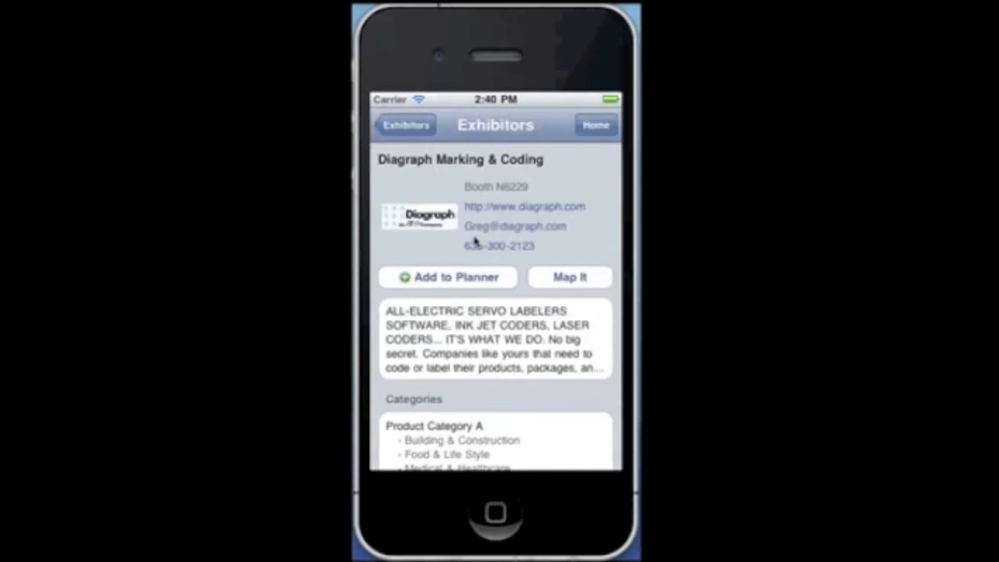
{"action": "left_click", "coordinate": [446, 277]}
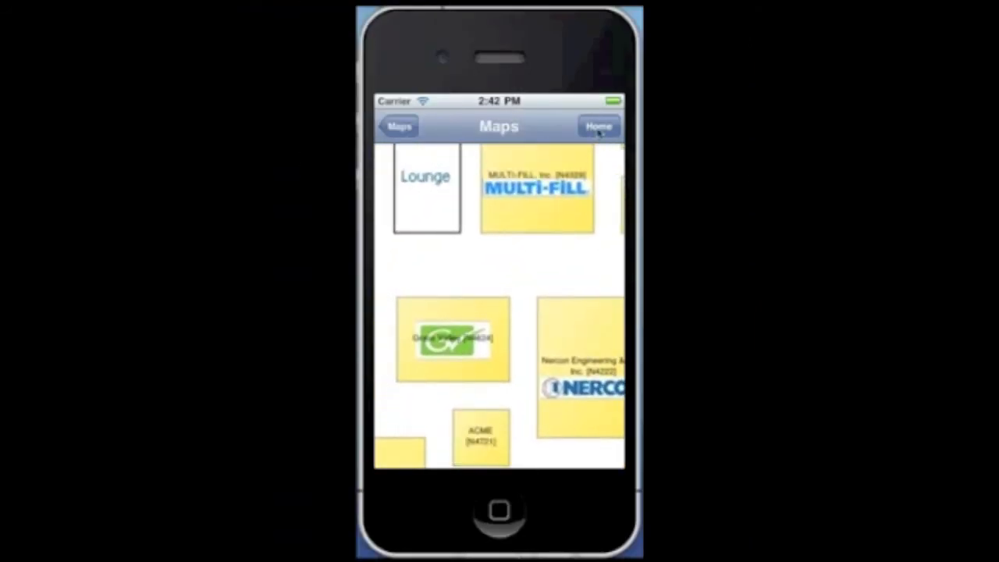
{"action": "left_click", "coordinate": [598, 125]}
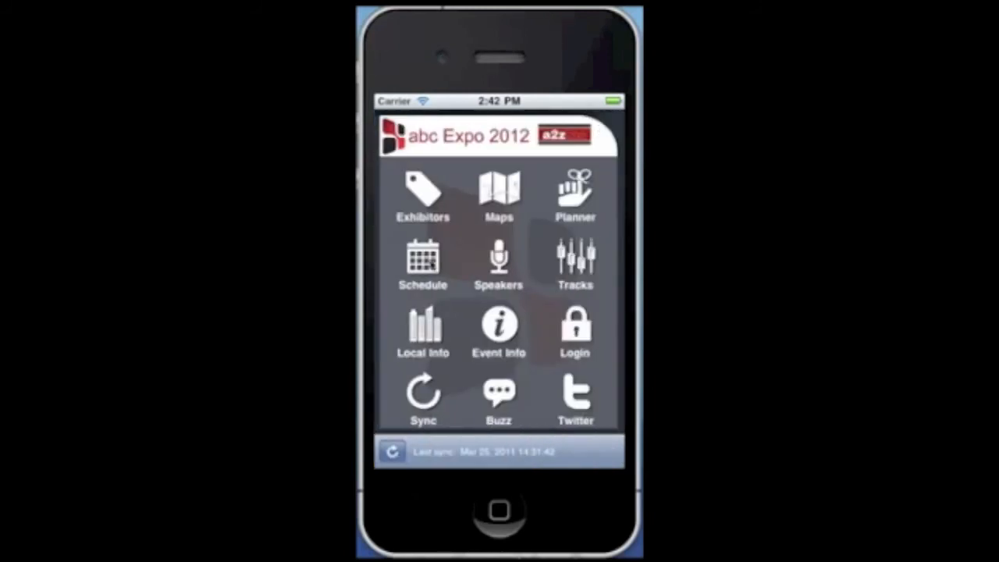
{"action": "left_click", "coordinate": [421, 262]}
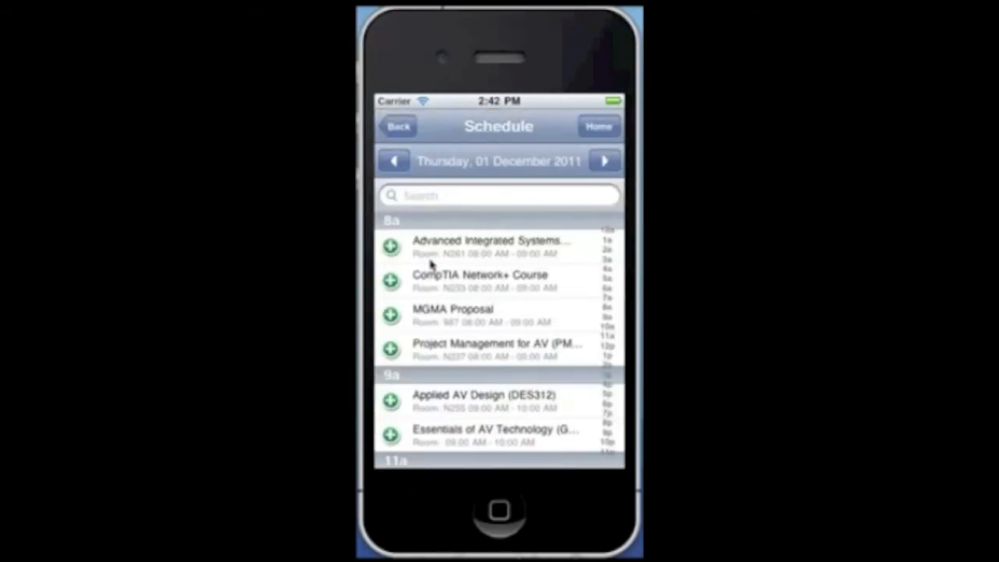